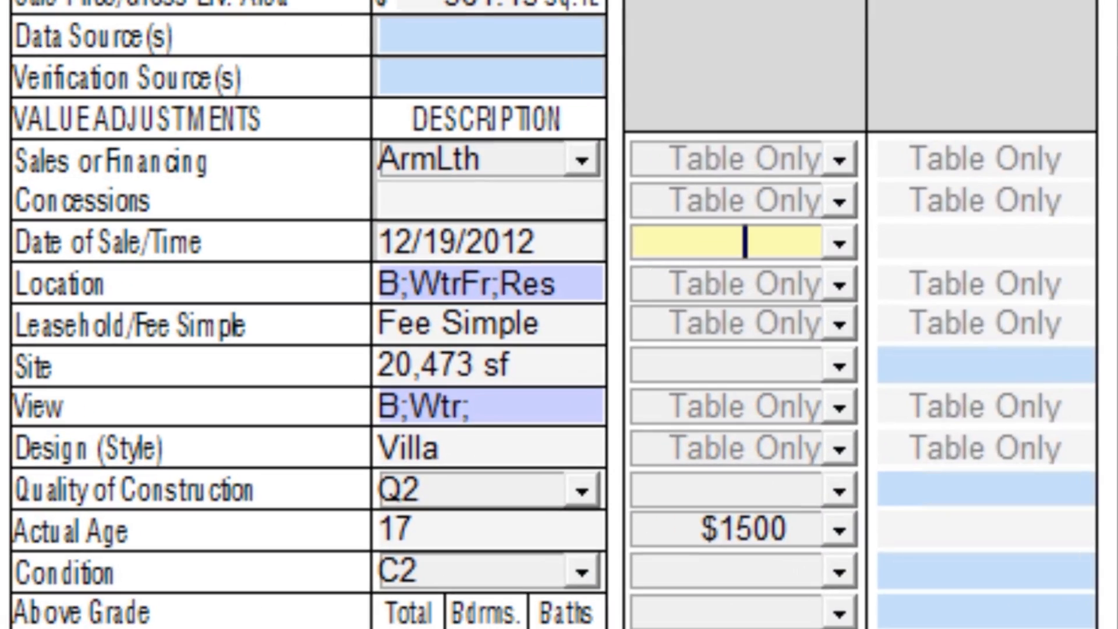
type(".17")
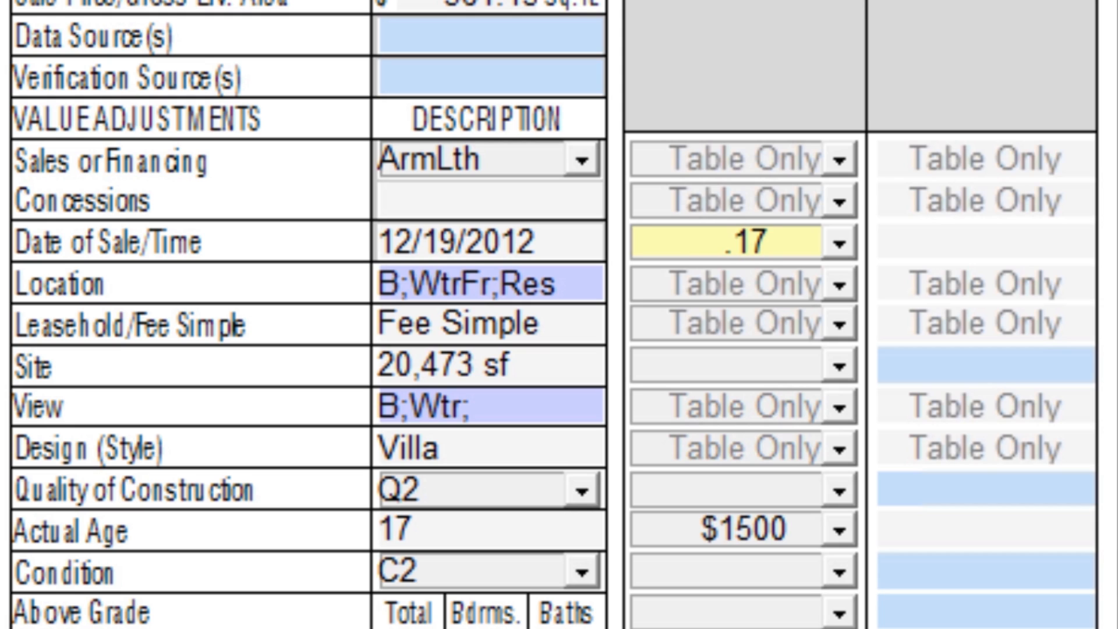
type("%")
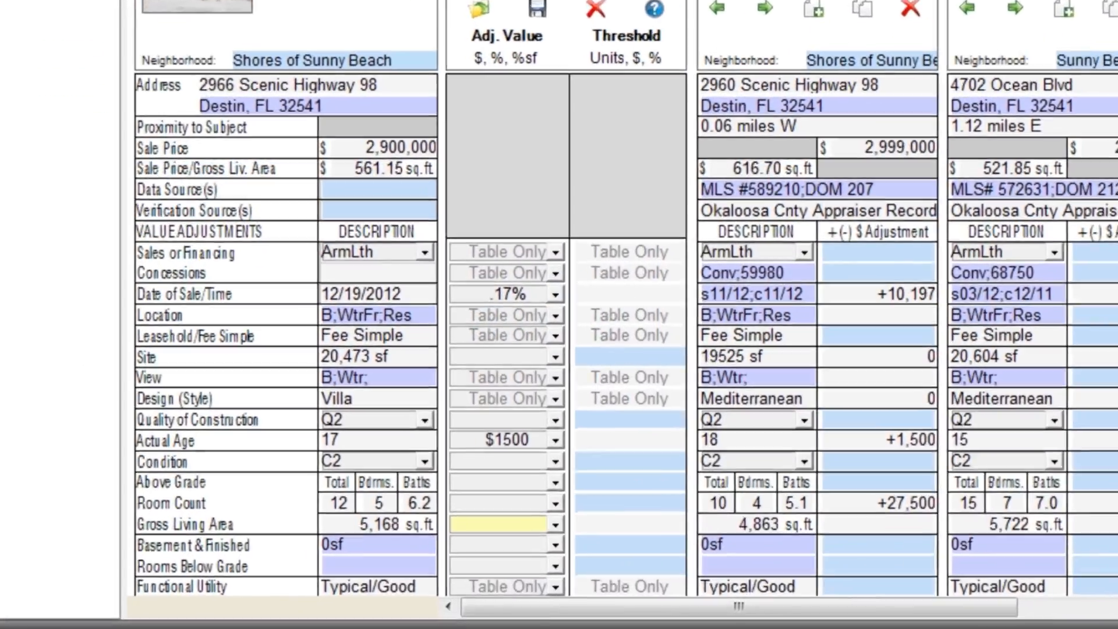
type("50")
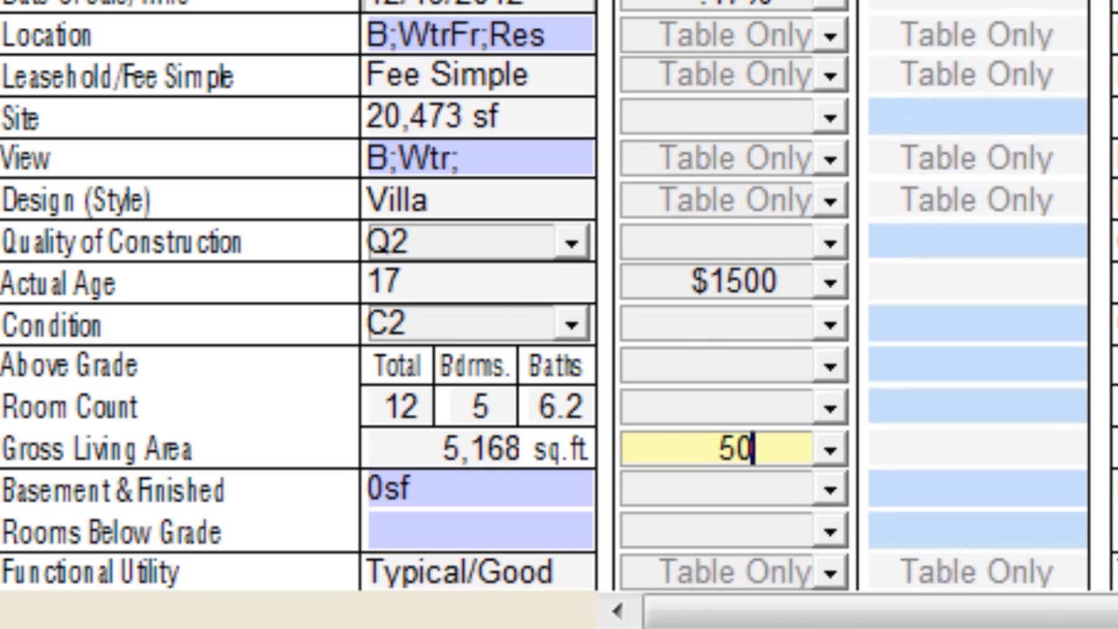
type("%sf")
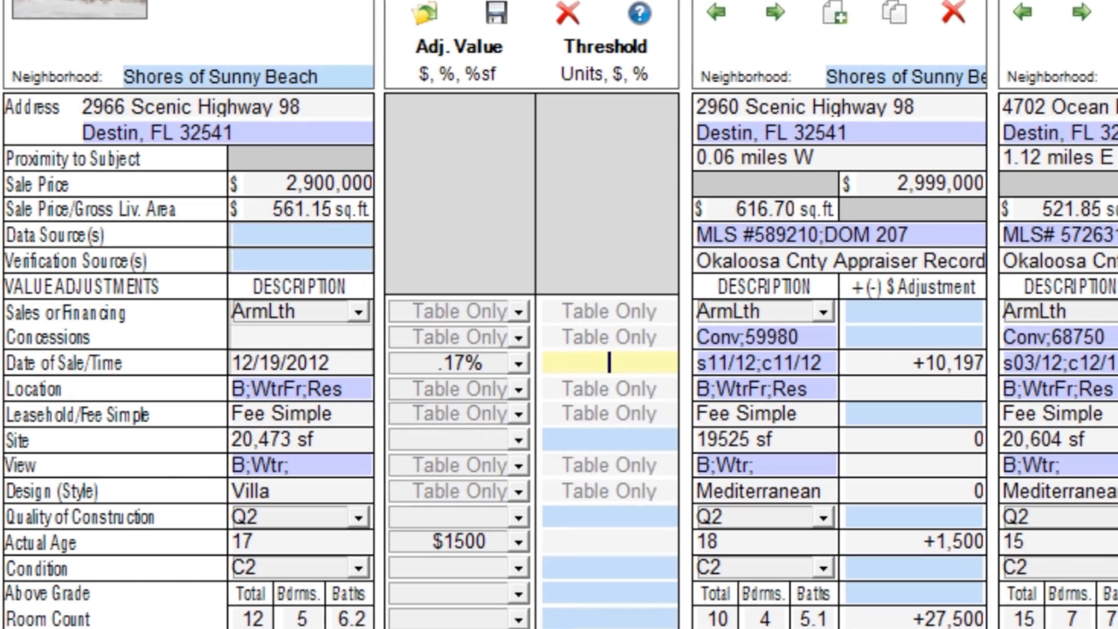
type("4")
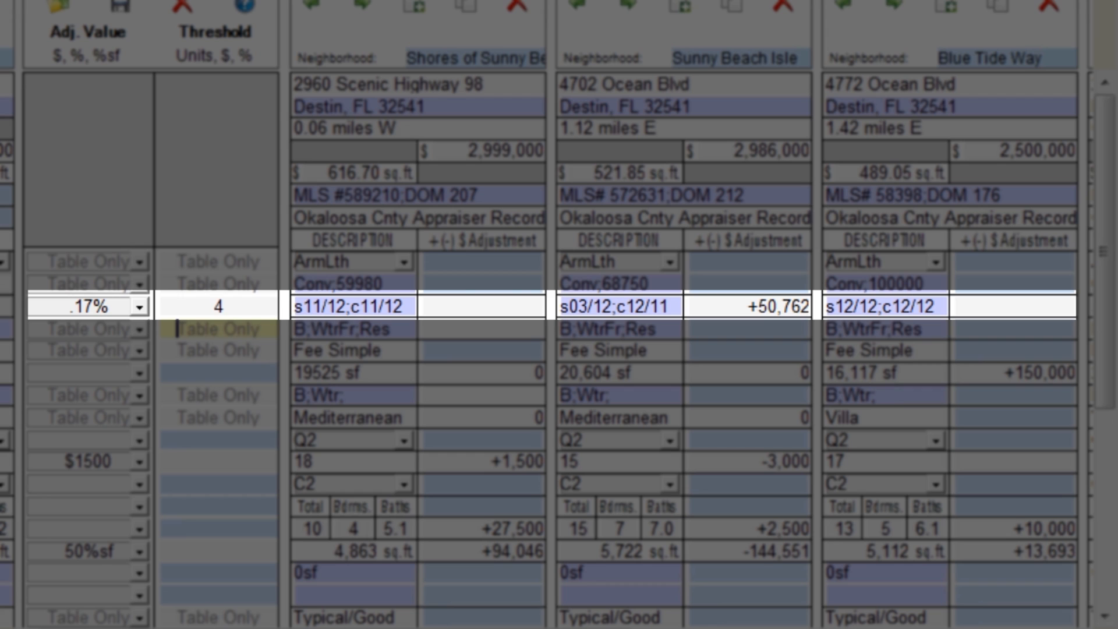
scroll("left", 3)
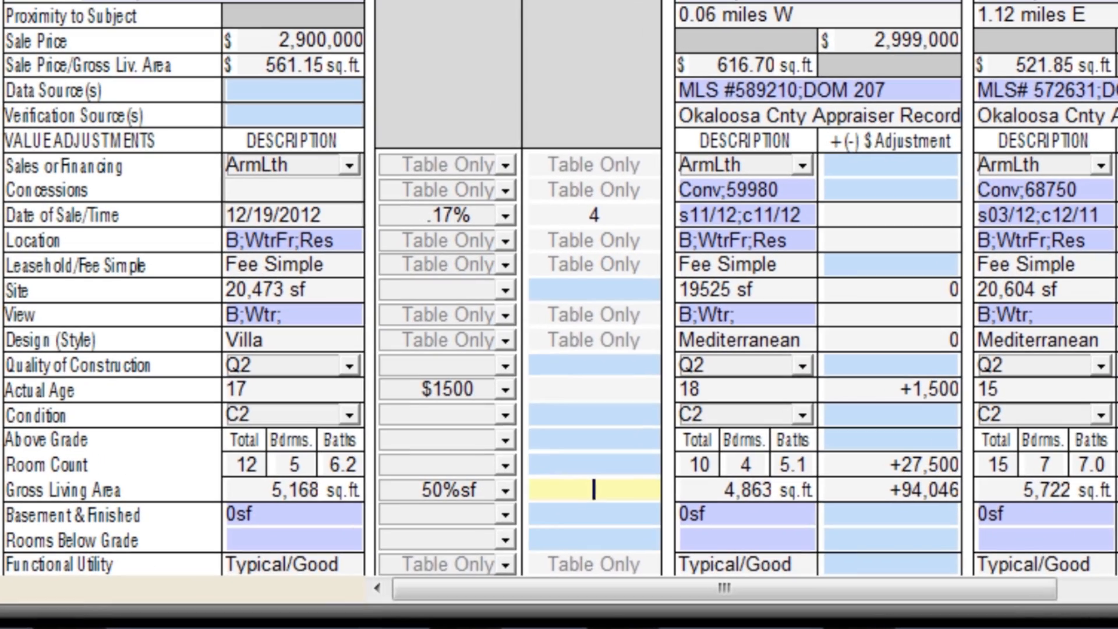
type("$15000")
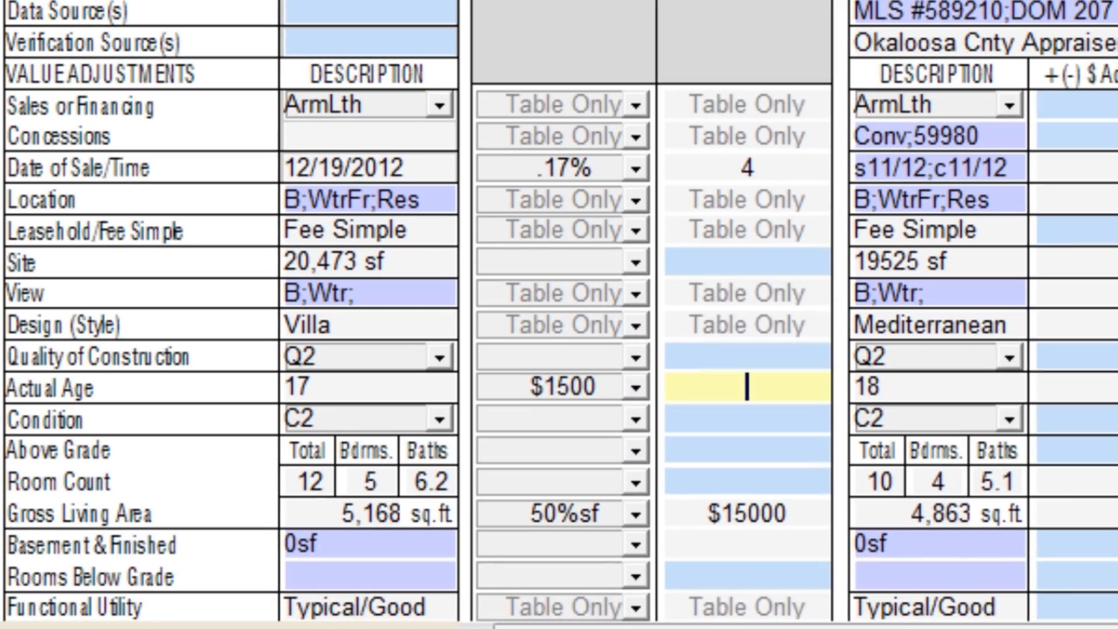
type("1.5")
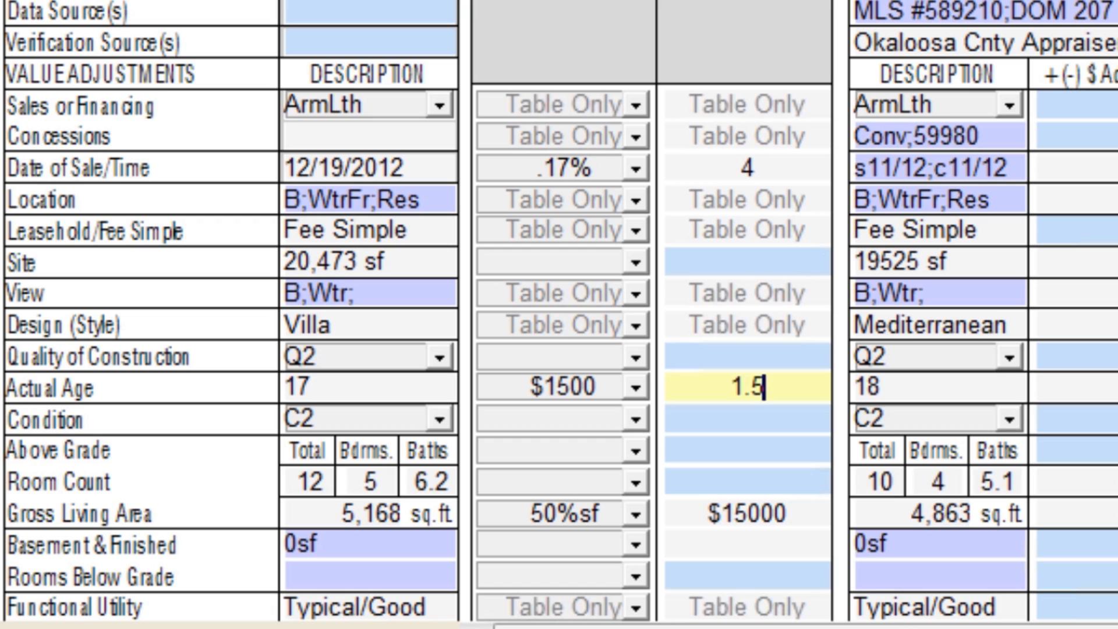
type("%")
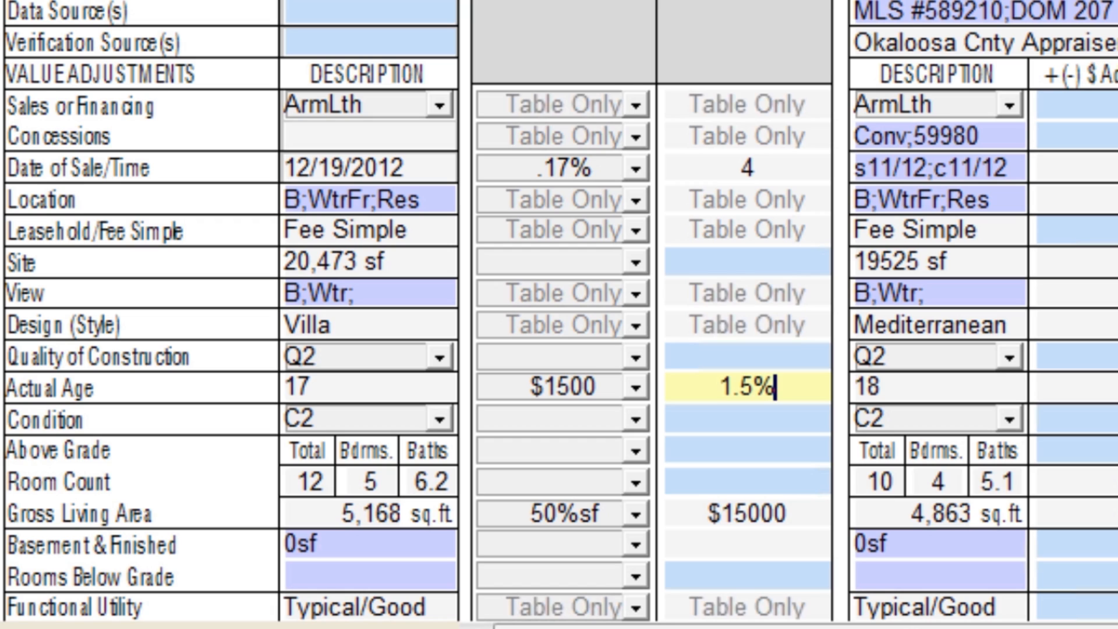